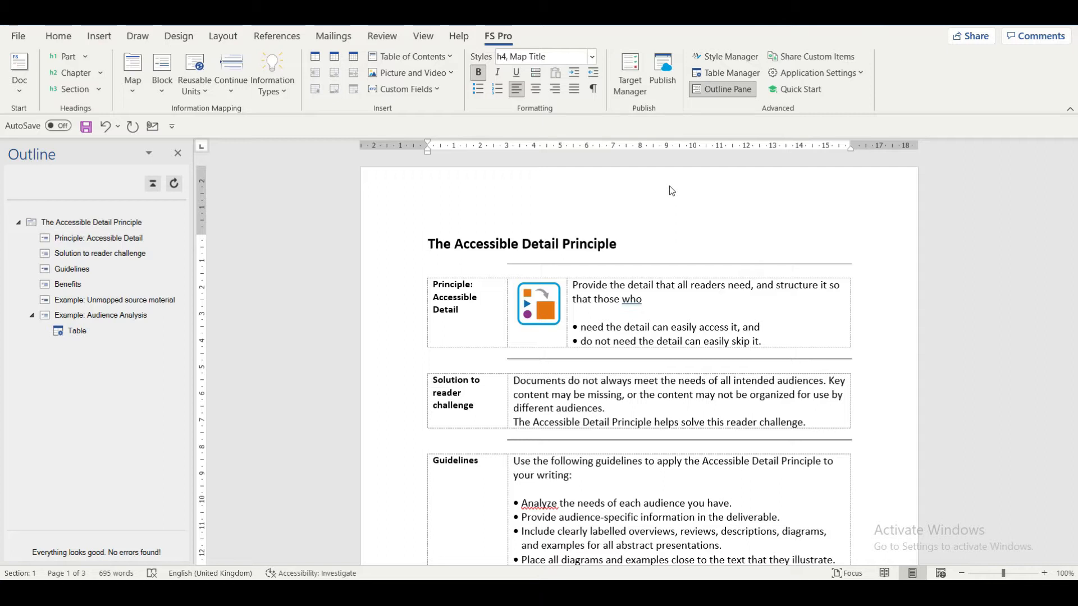
mouse_move(786, 122)
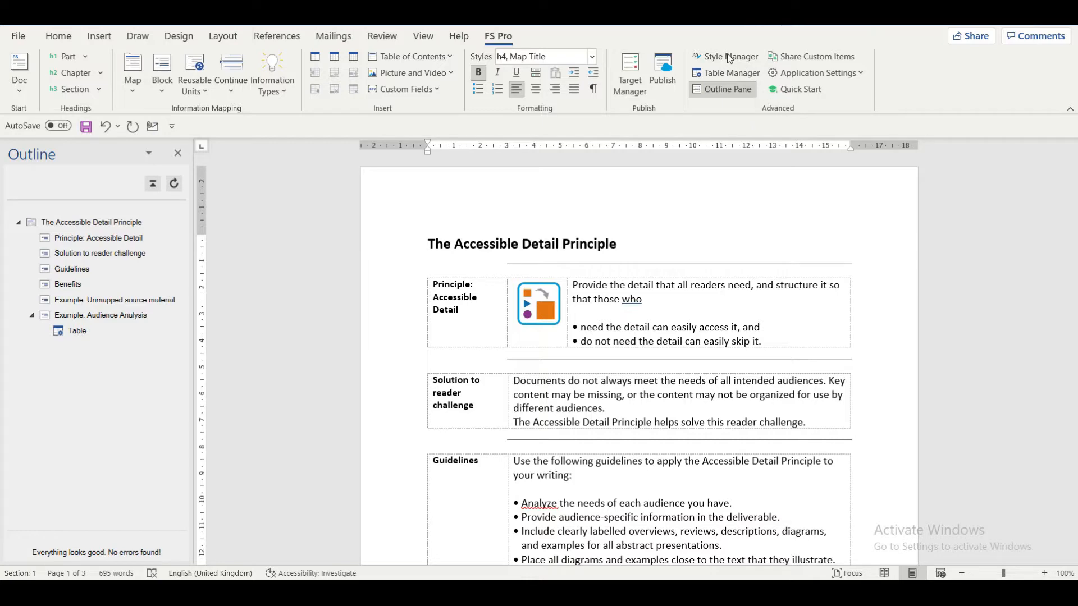
Step: Apply the IMI2020 (IM2020) style set from Style Manager, turning titles and table labels blue
left_click(726, 56)
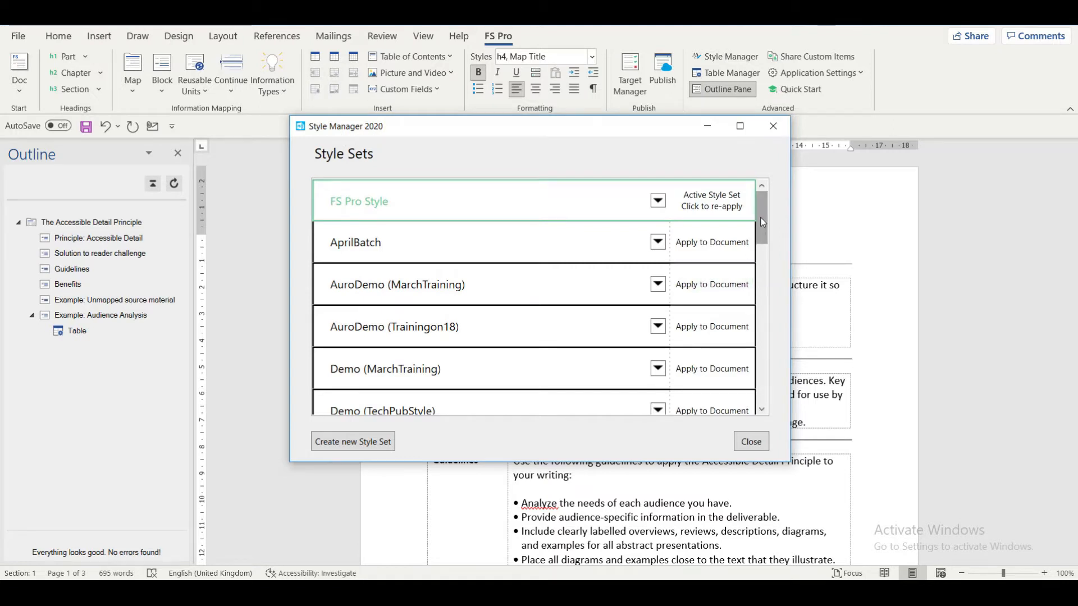
scroll("down", 3)
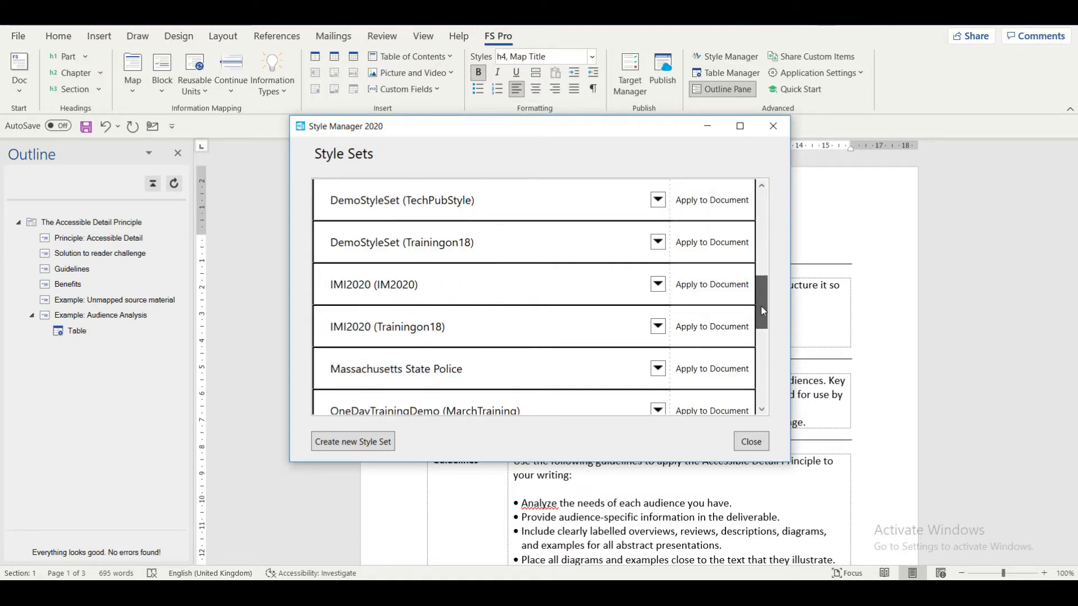
scroll("up", 3)
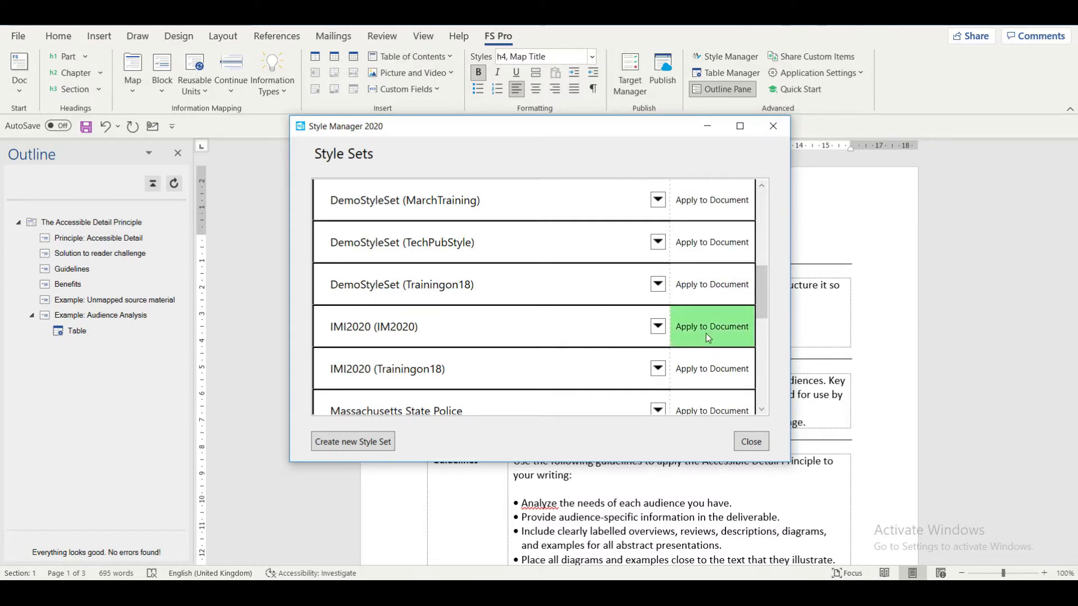
left_click(711, 325)
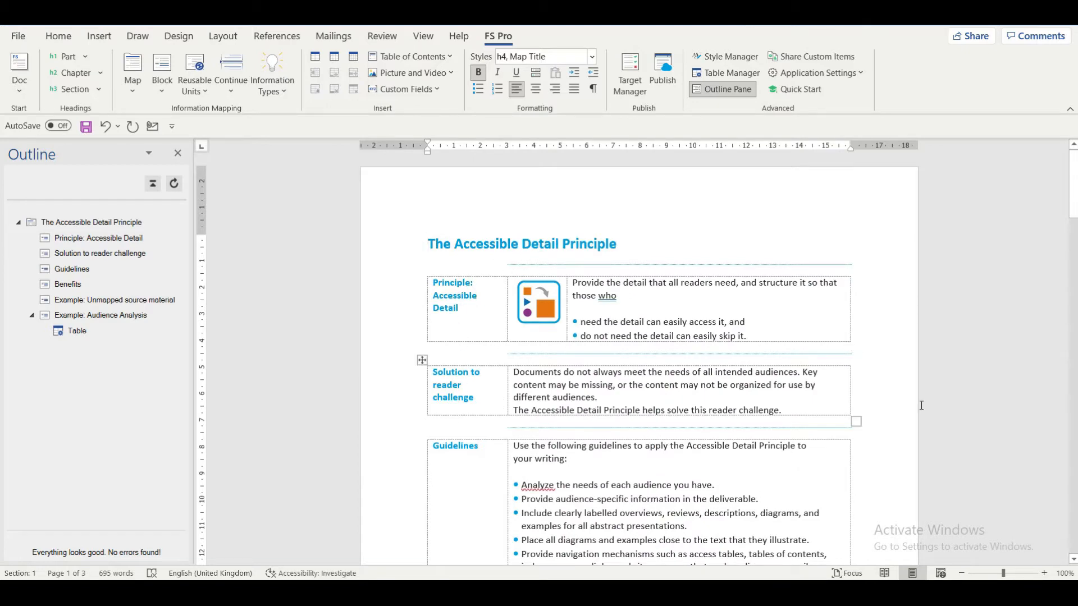
scroll("down", 3)
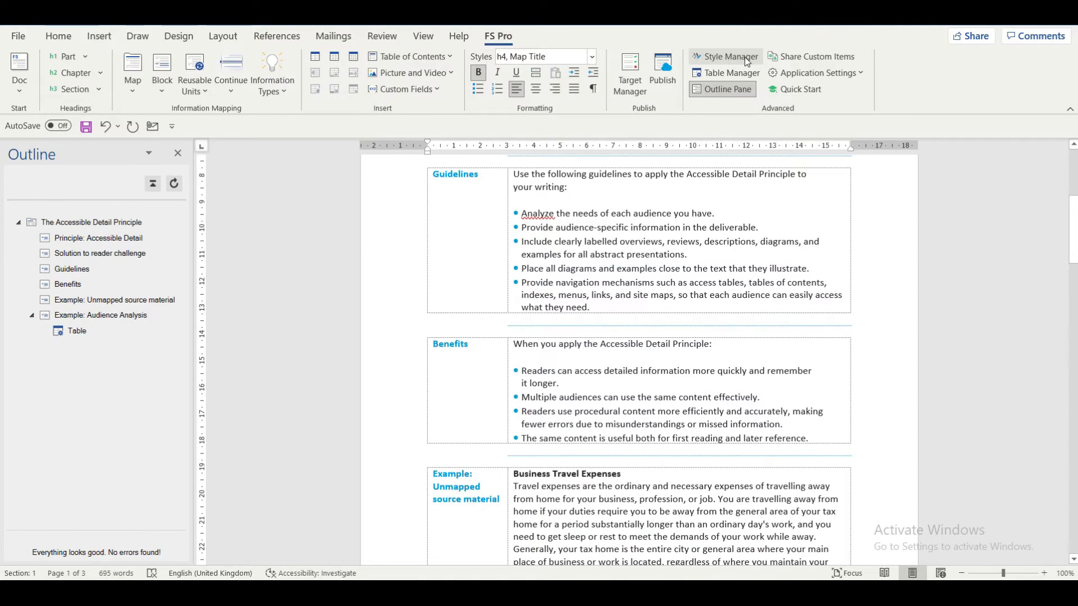
Step: Create a new style set named TestStyleSet based on FS Pro Style
left_click(730, 56)
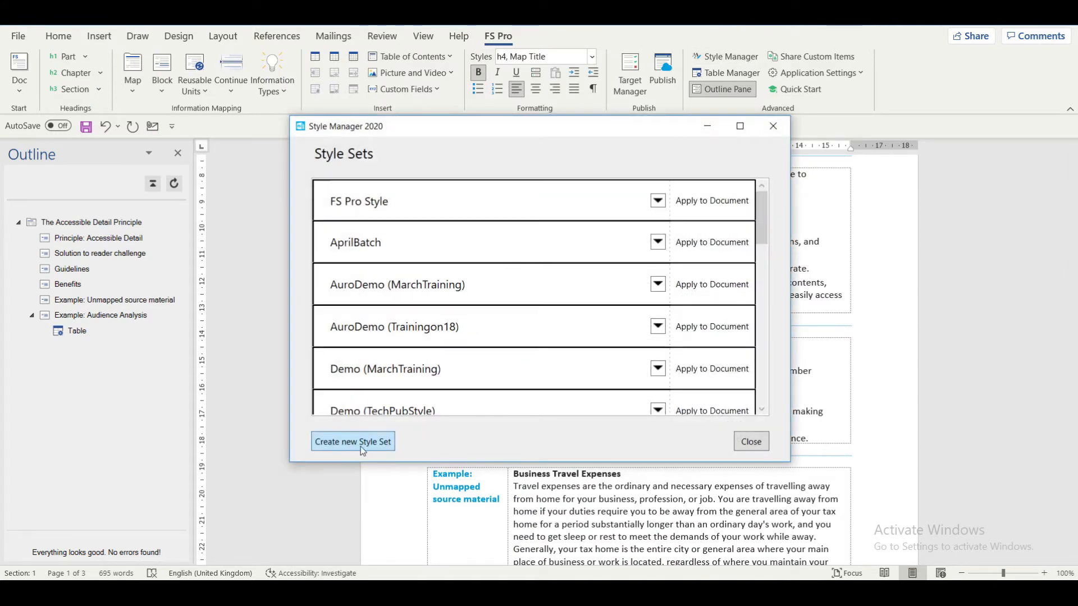
left_click(352, 441)
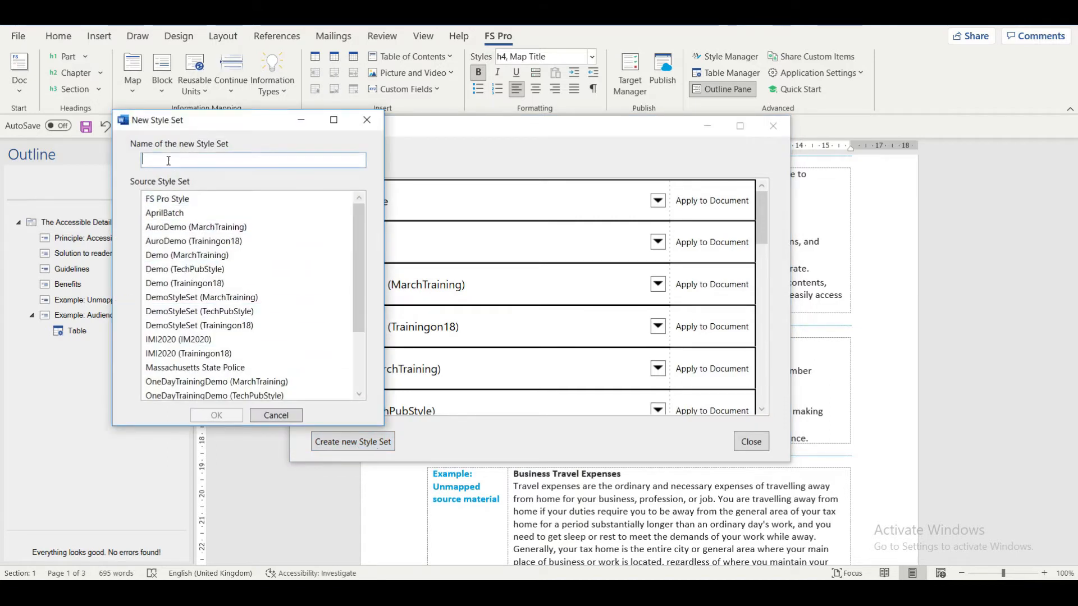
type("TestStyleSet")
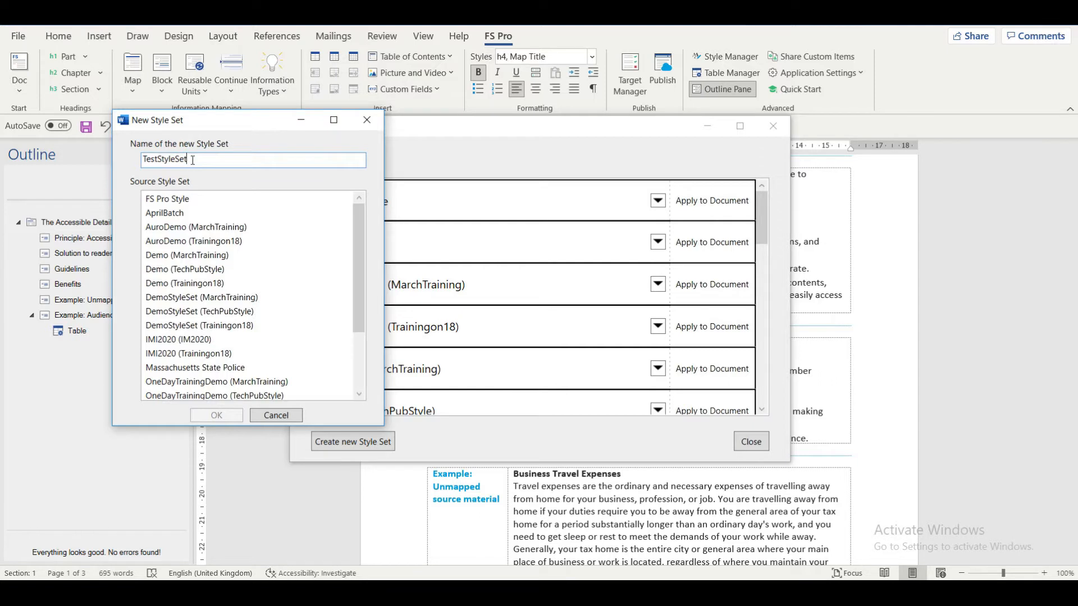
left_click(201, 297)
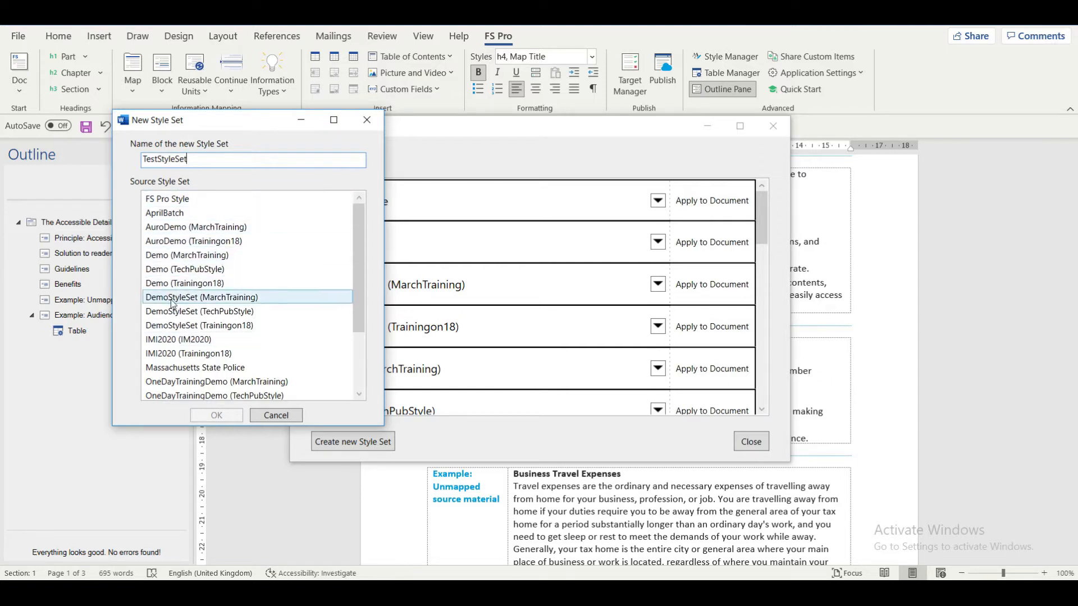
left_click(165, 212)
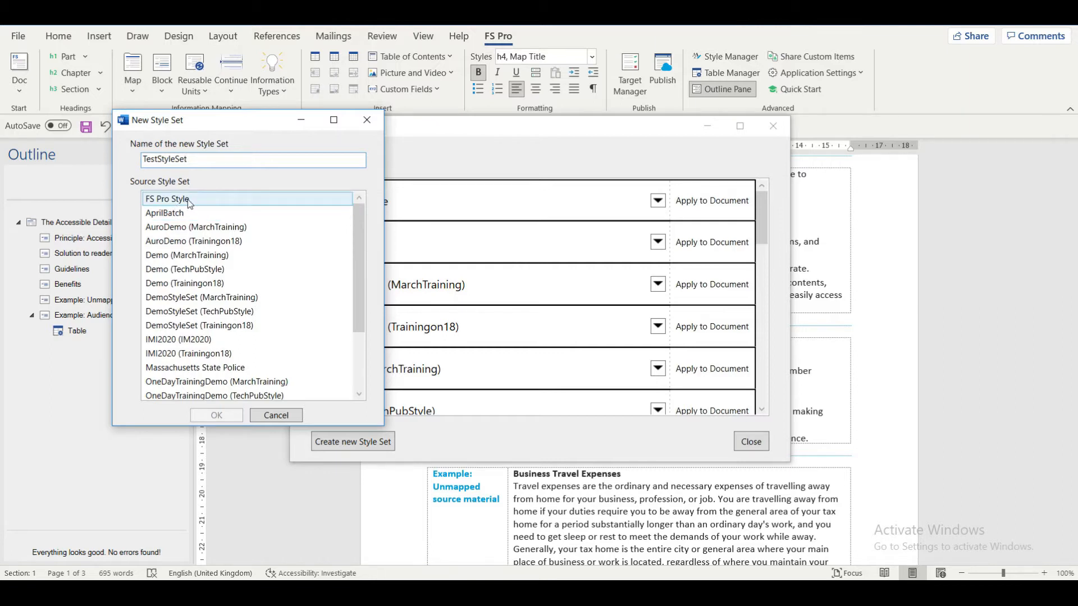
left_click(200, 325)
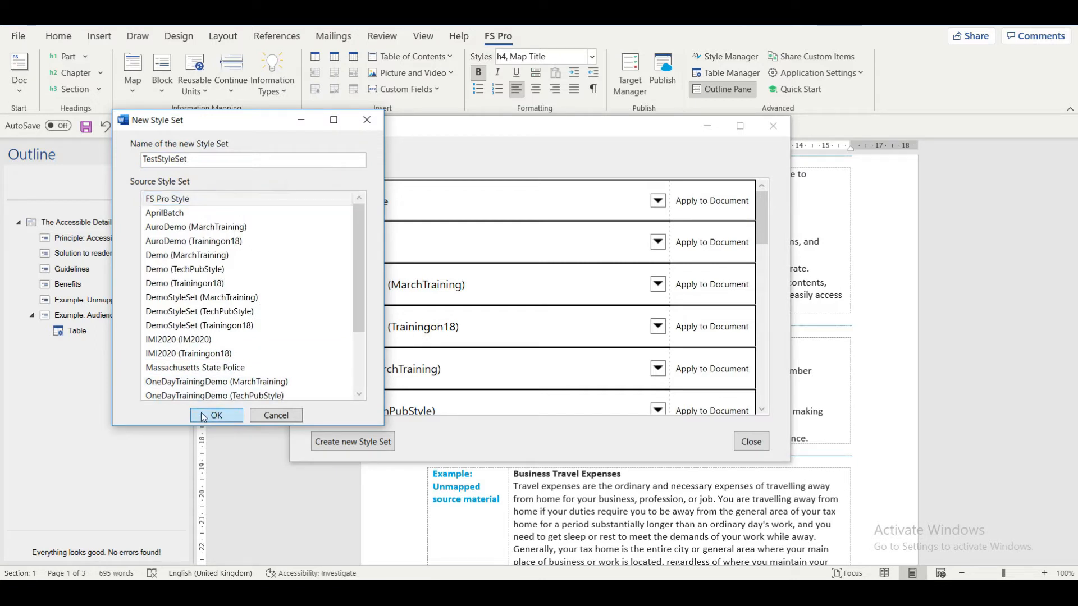
left_click(215, 415)
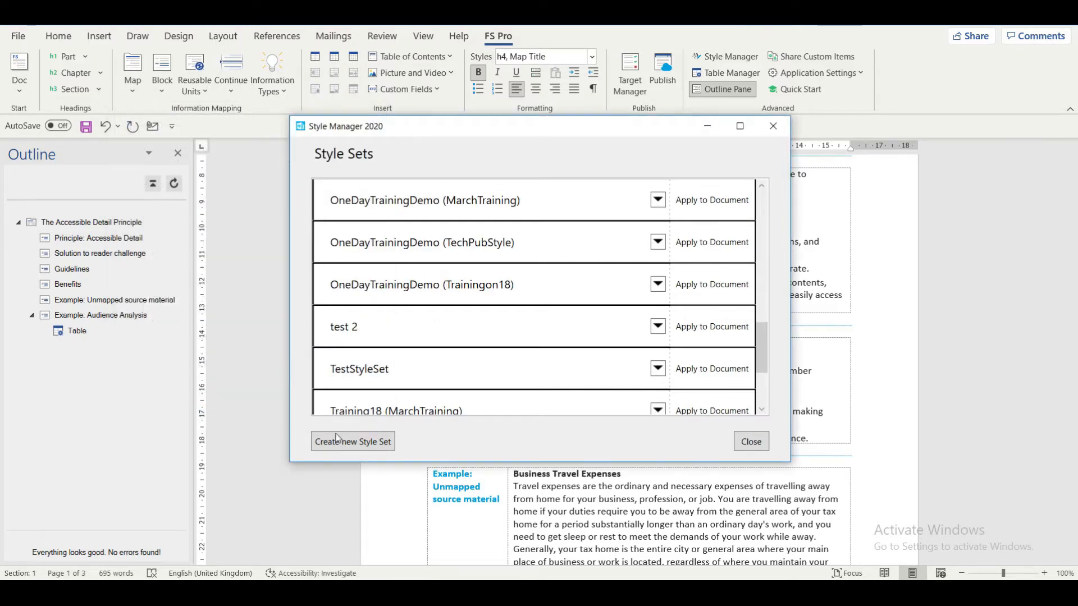
mouse_move(375, 296)
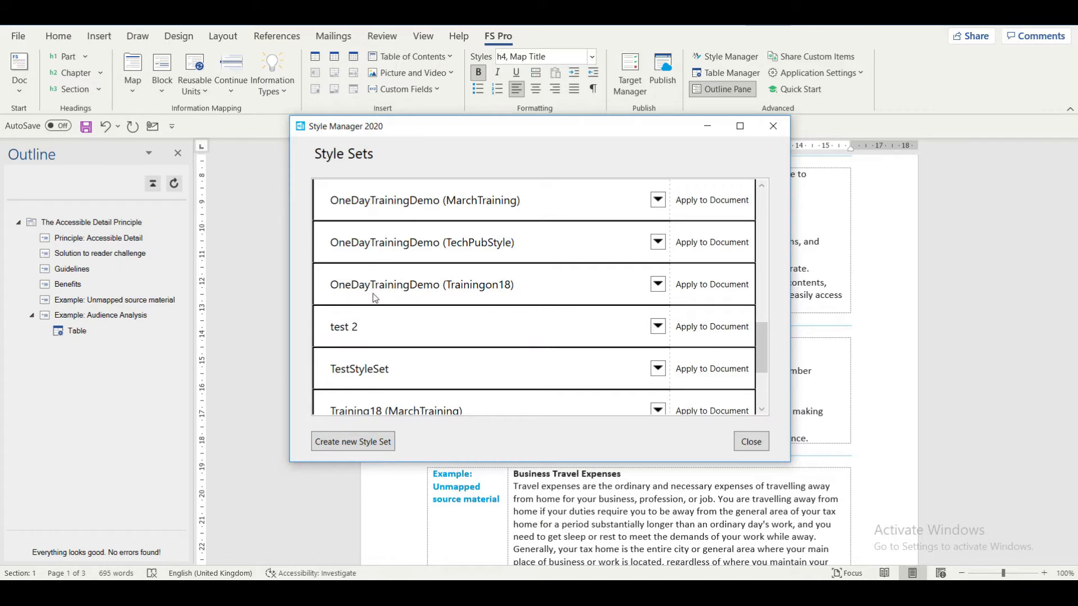
mouse_move(383, 377)
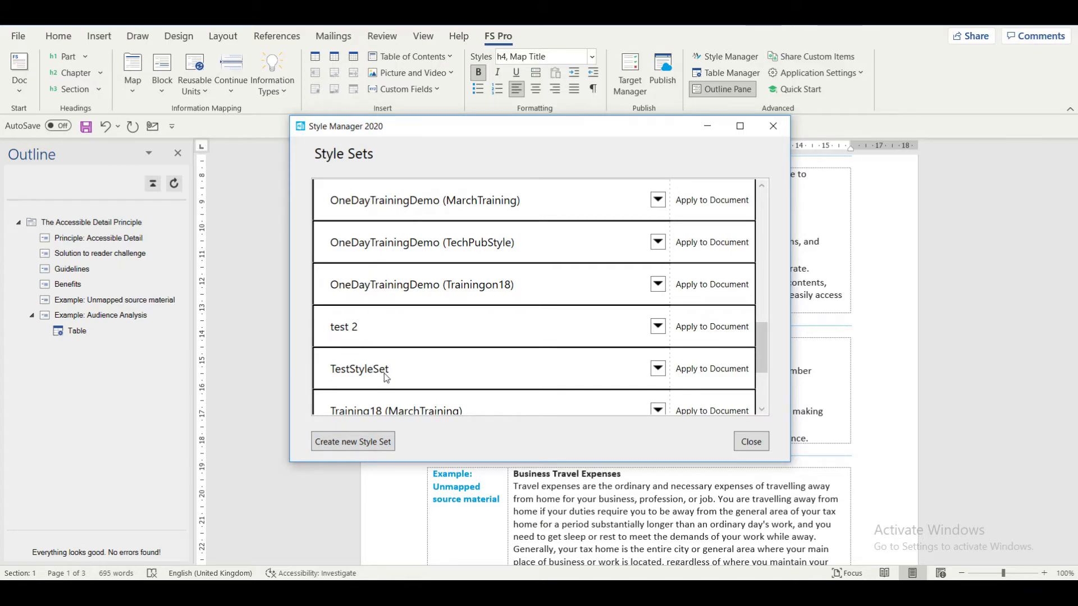
mouse_move(647, 373)
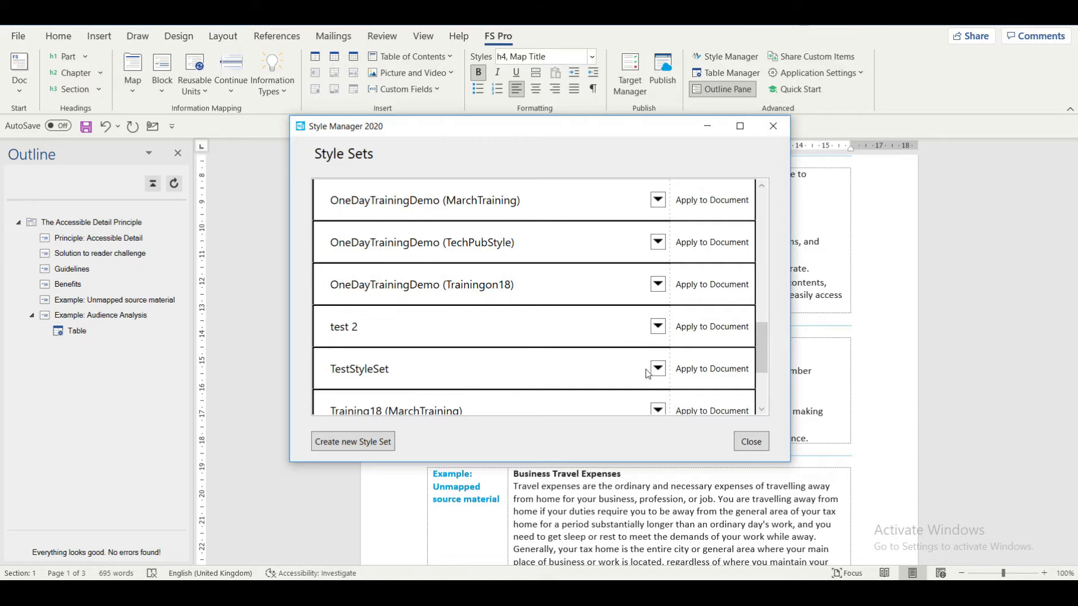
Step: Open TestStyleSet for editing to show its heading, text, table, list and header/footer styles
left_click(657, 368)
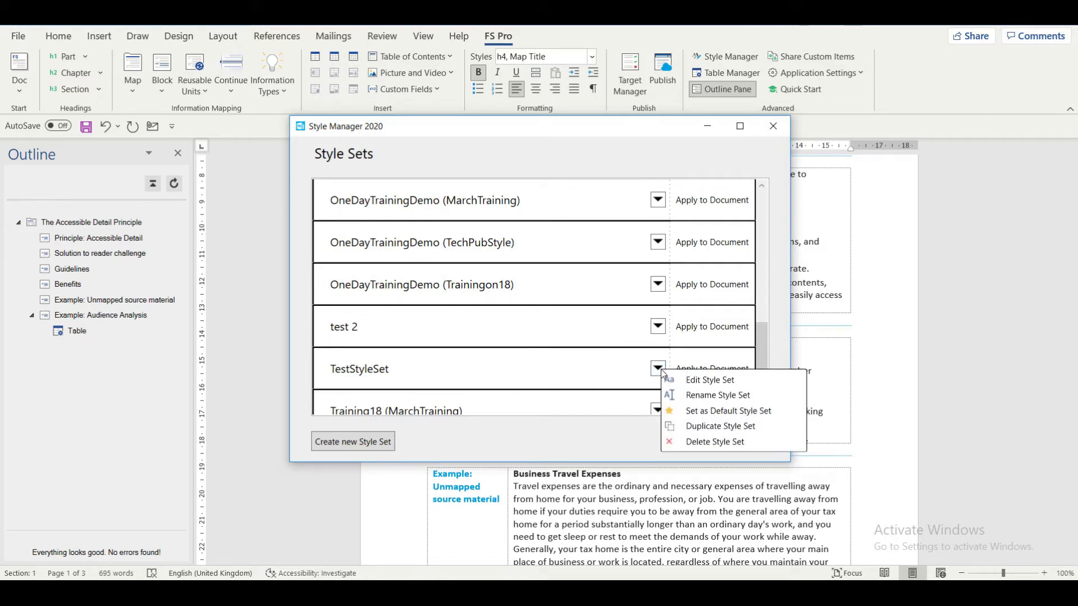
mouse_move(694, 380)
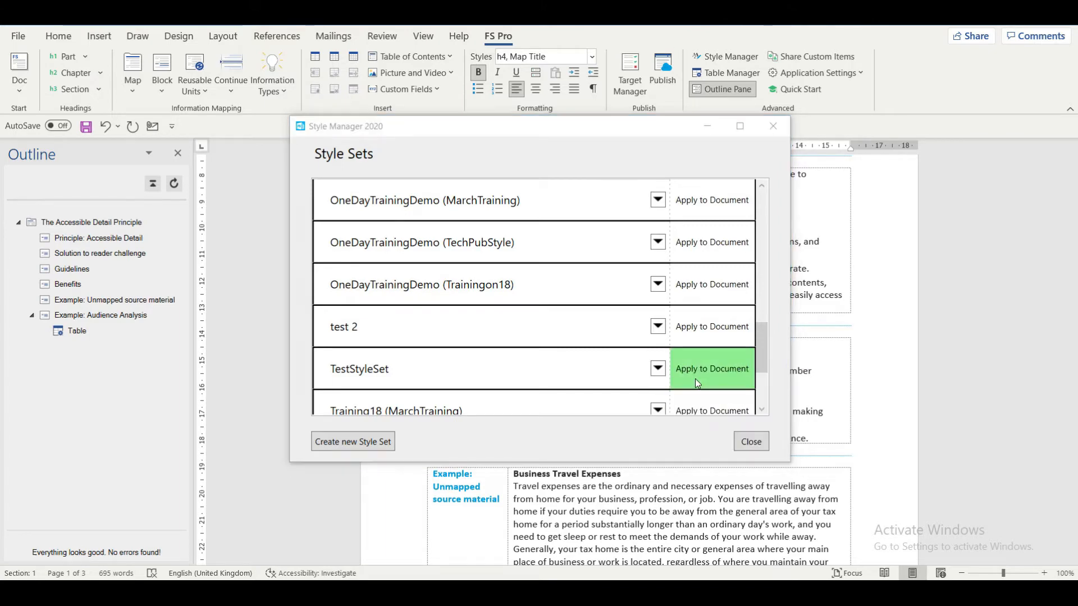
left_click(711, 368)
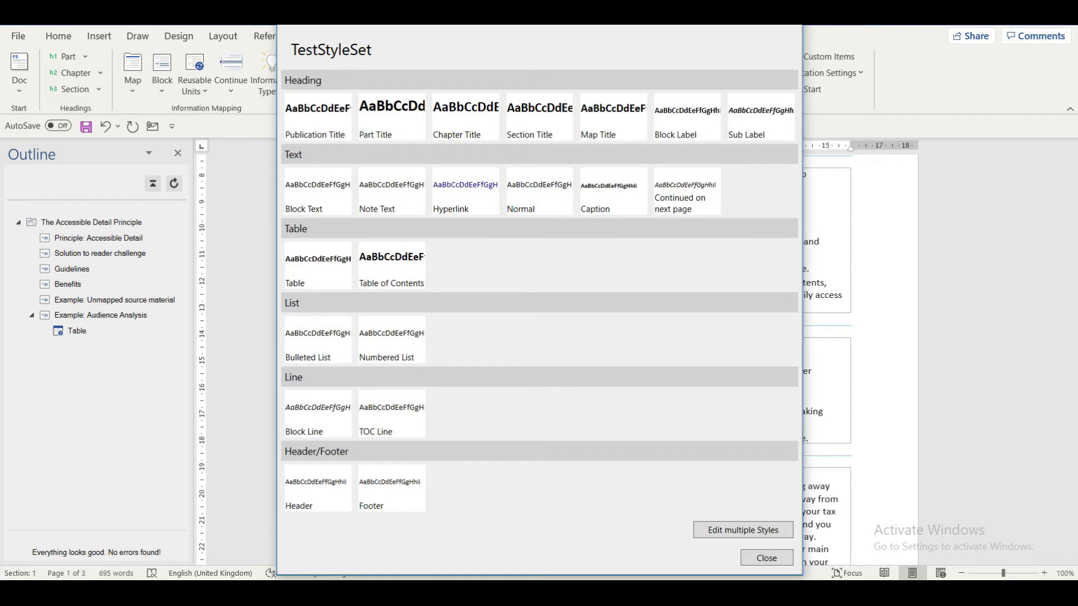
Step: Open the Block Text style of TestStyleSet, currently Calibri 12 pt, for editing
left_click(317, 192)
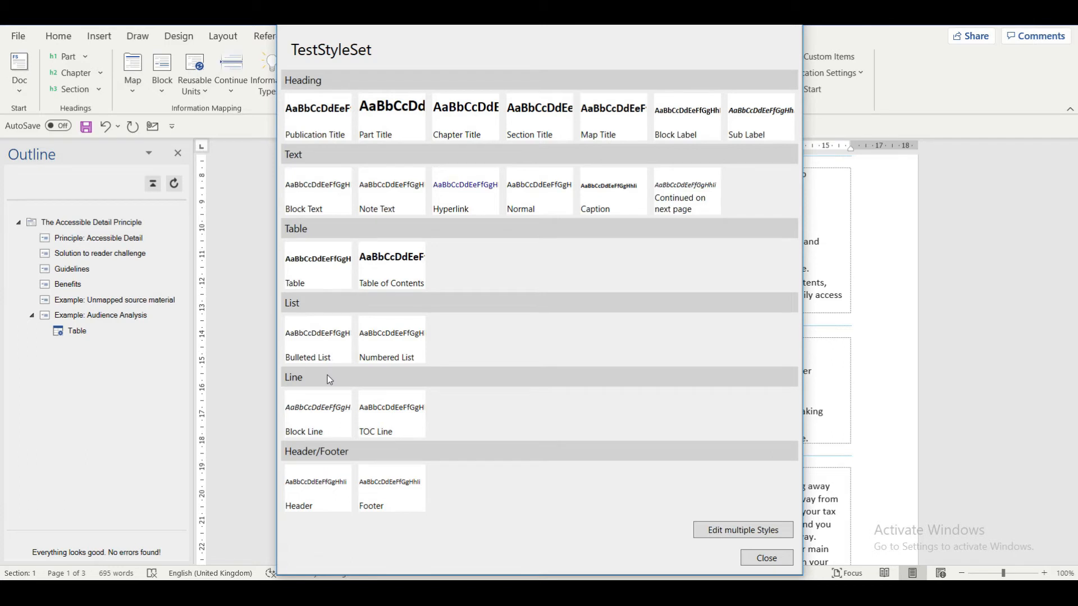
mouse_move(317, 191)
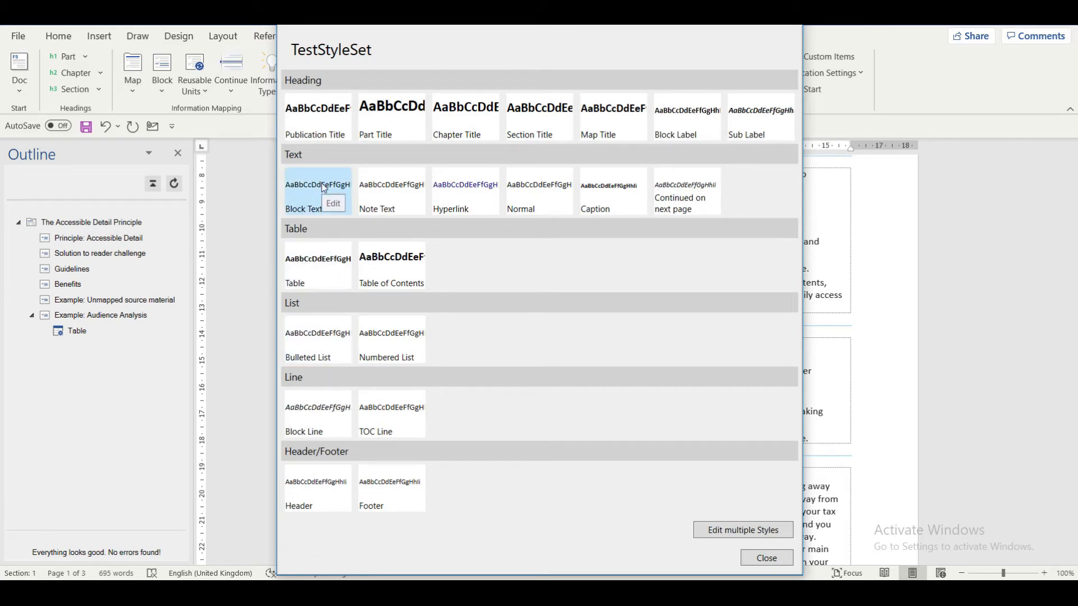
mouse_move(324, 195)
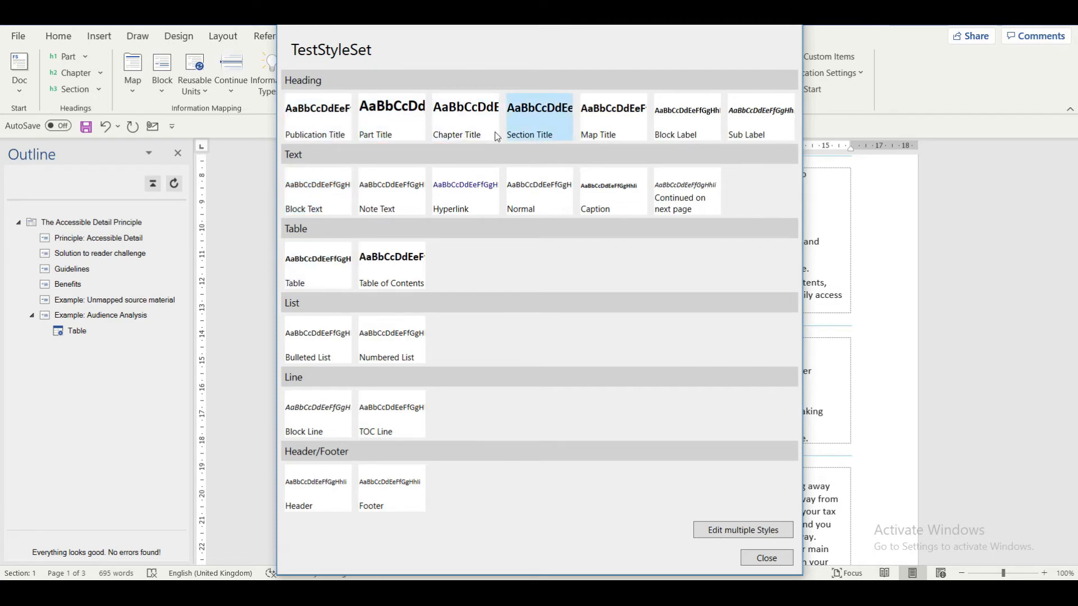
mouse_move(655, 117)
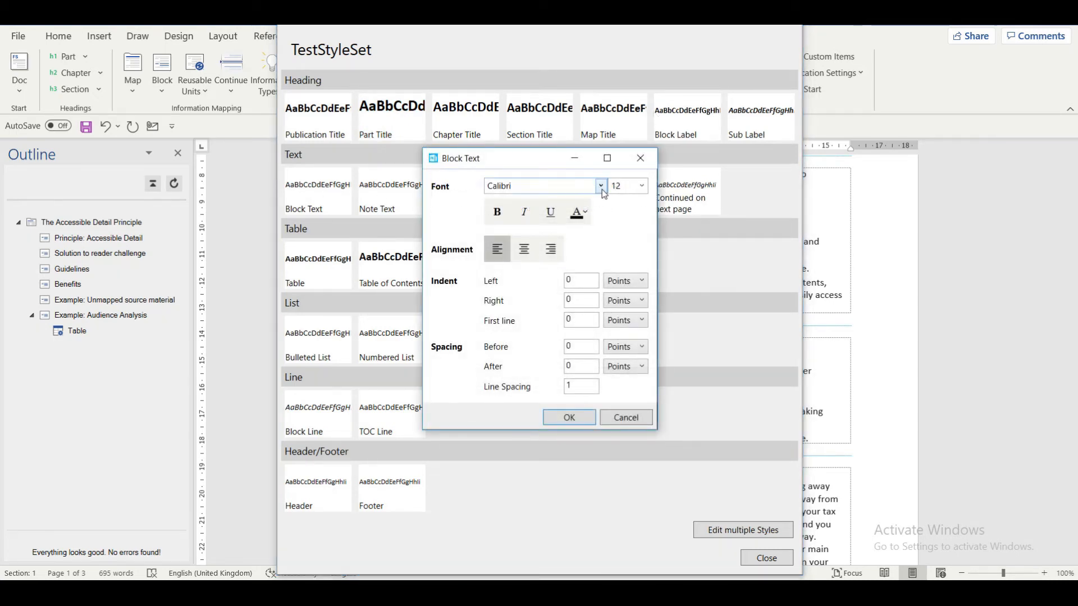
Step: Set Block Text to Times New Roman 14 pt in green and save it
left_click(599, 185)
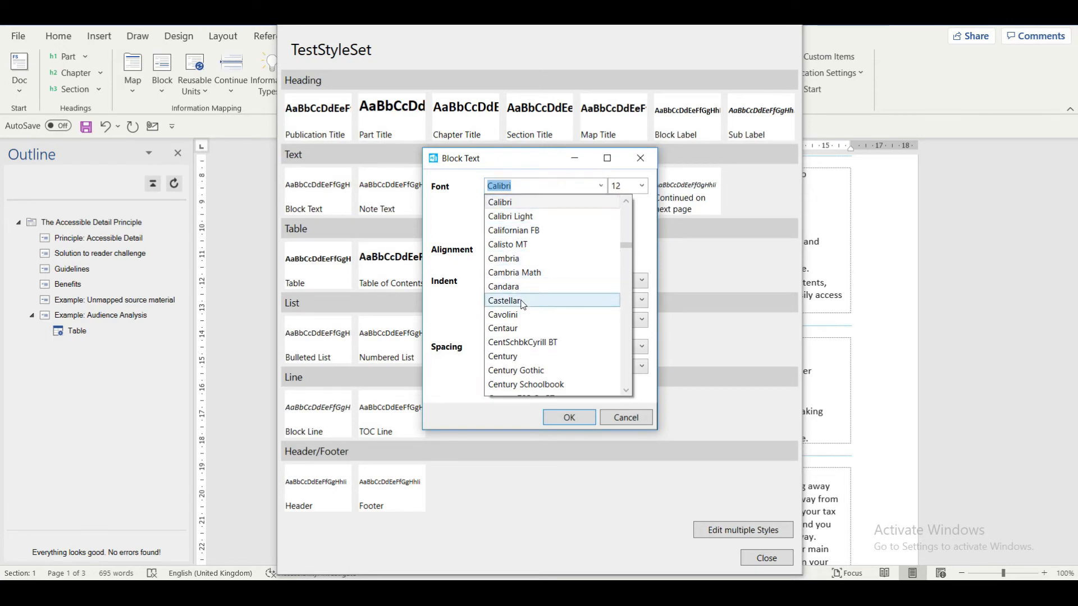
scroll("down", 3)
type("Ti")
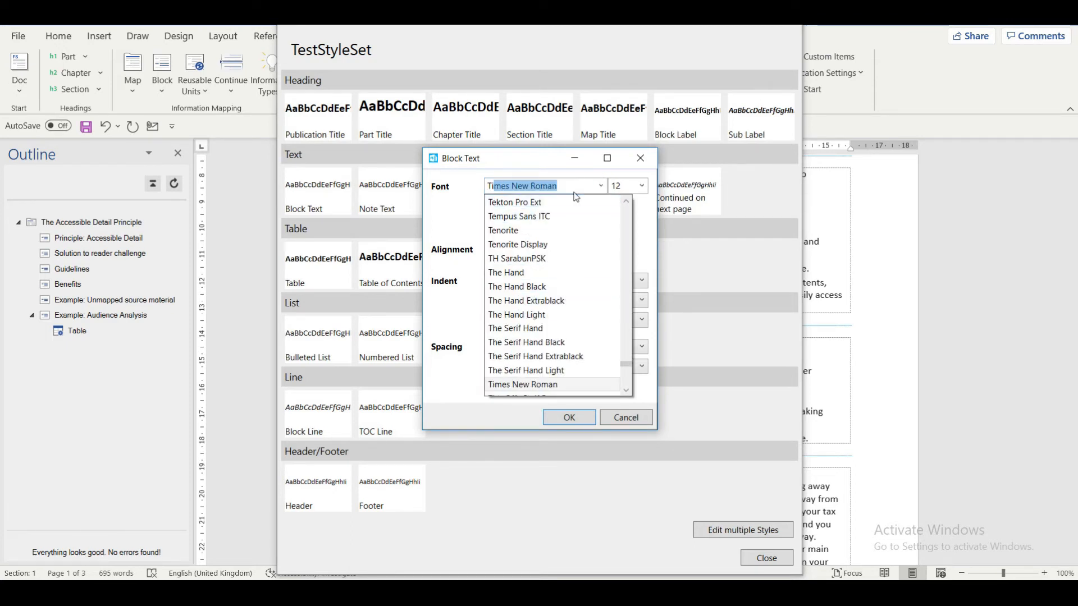
left_click(640, 185)
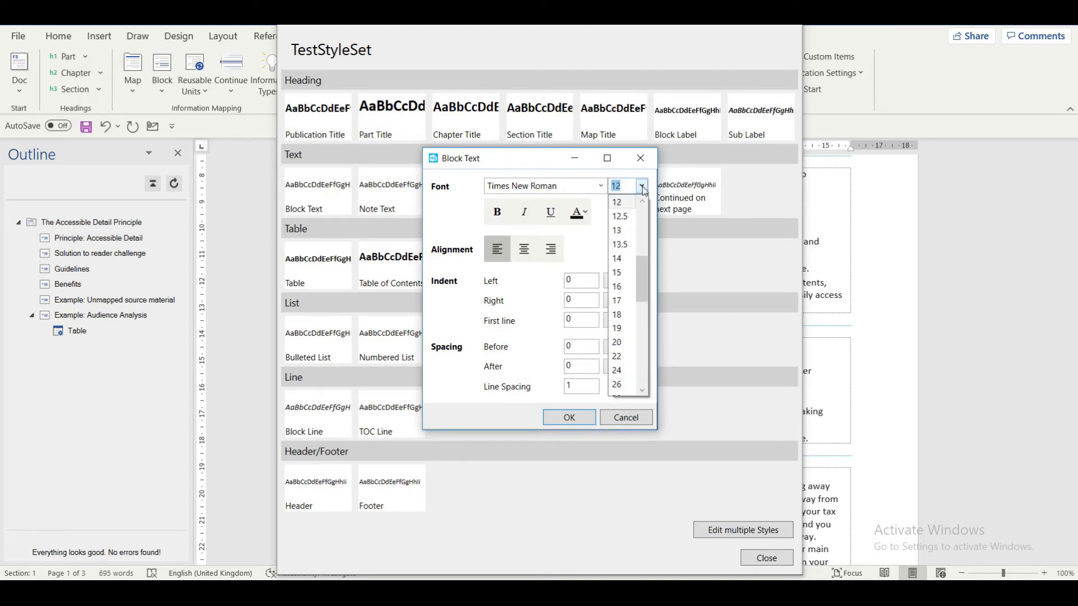
left_click(616, 258)
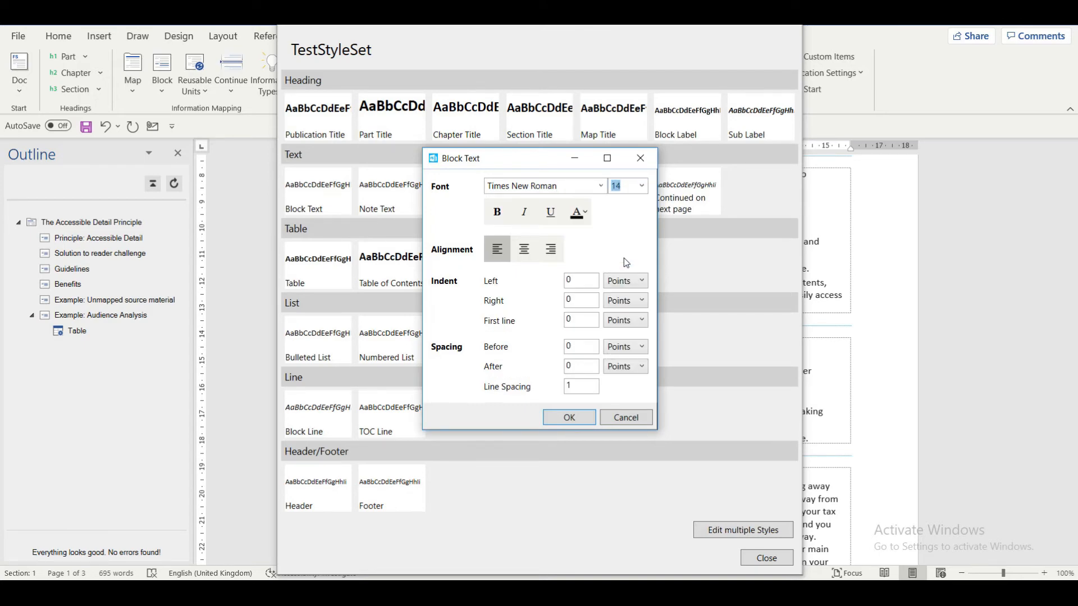
left_click(577, 213)
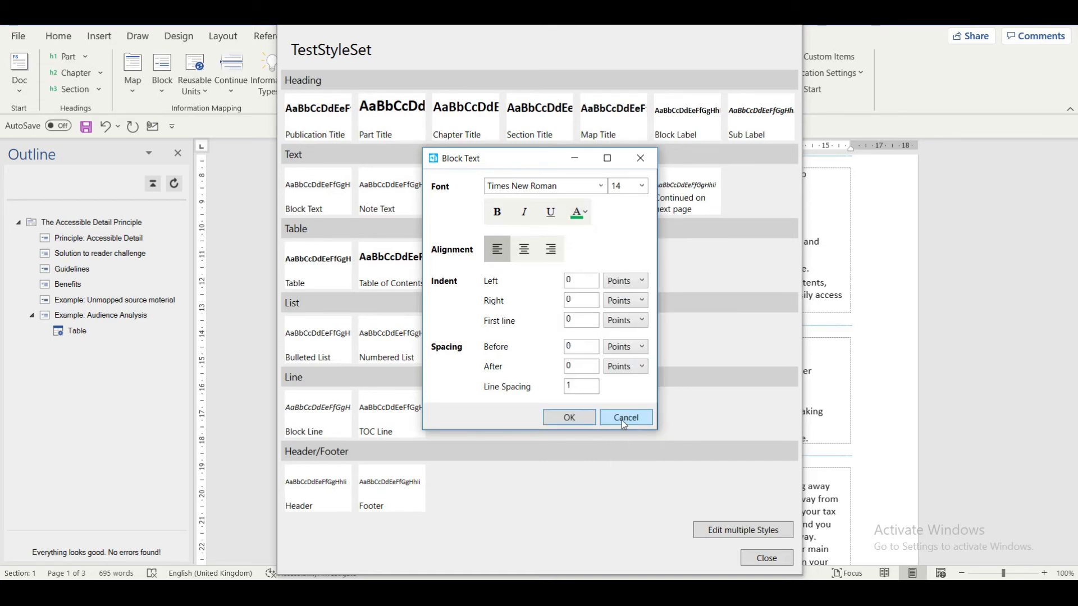
left_click(625, 417)
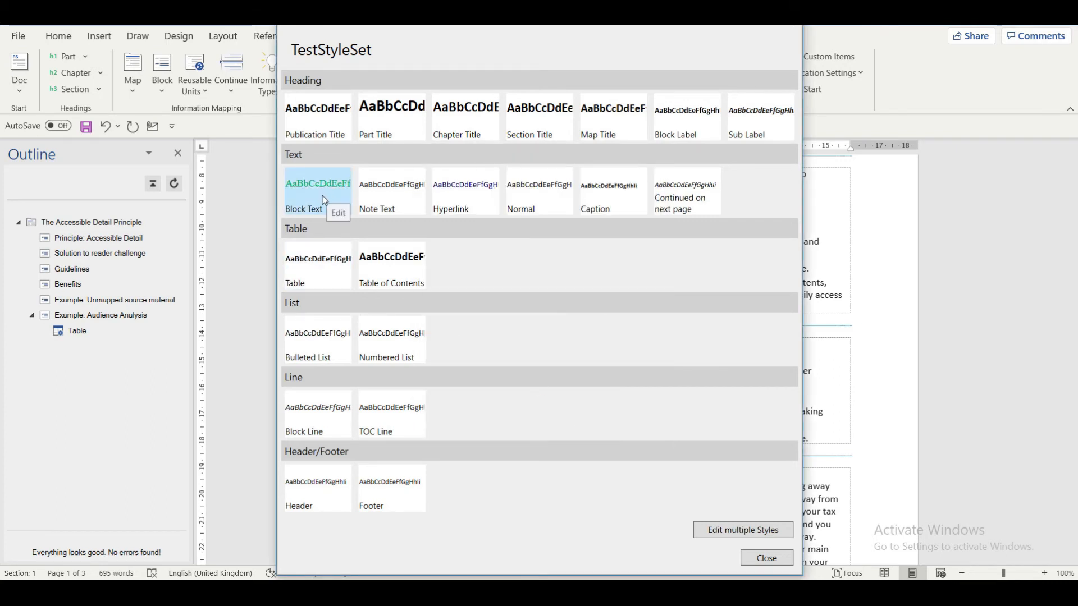
mouse_move(765, 558)
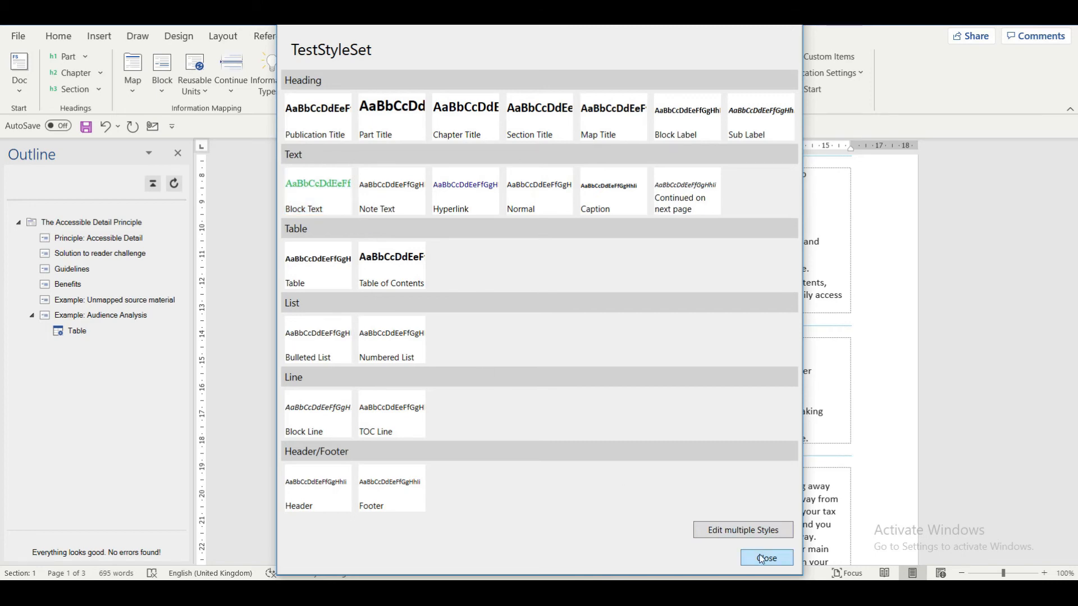
Step: Apply TestStyleSet to the document so block text shows in green Times New Roman 14 pt
left_click(766, 558)
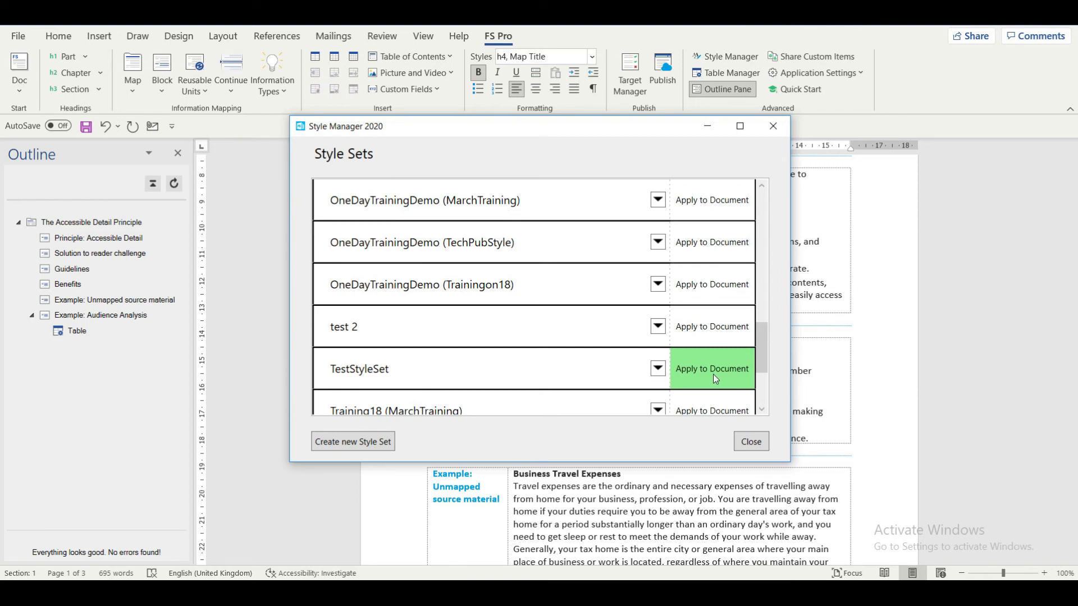
left_click(712, 368)
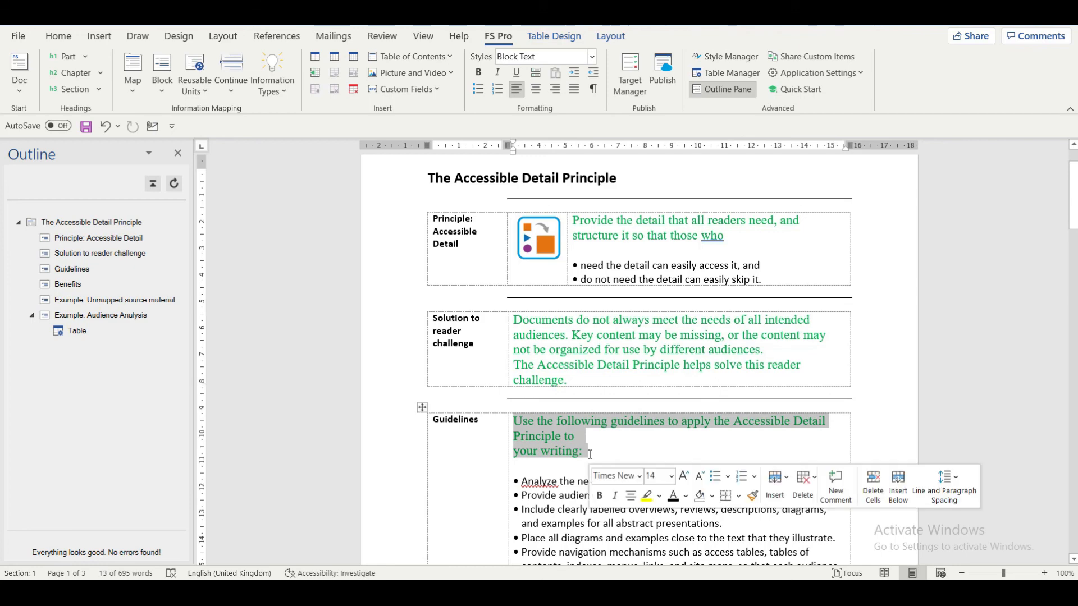
scroll("down", 3)
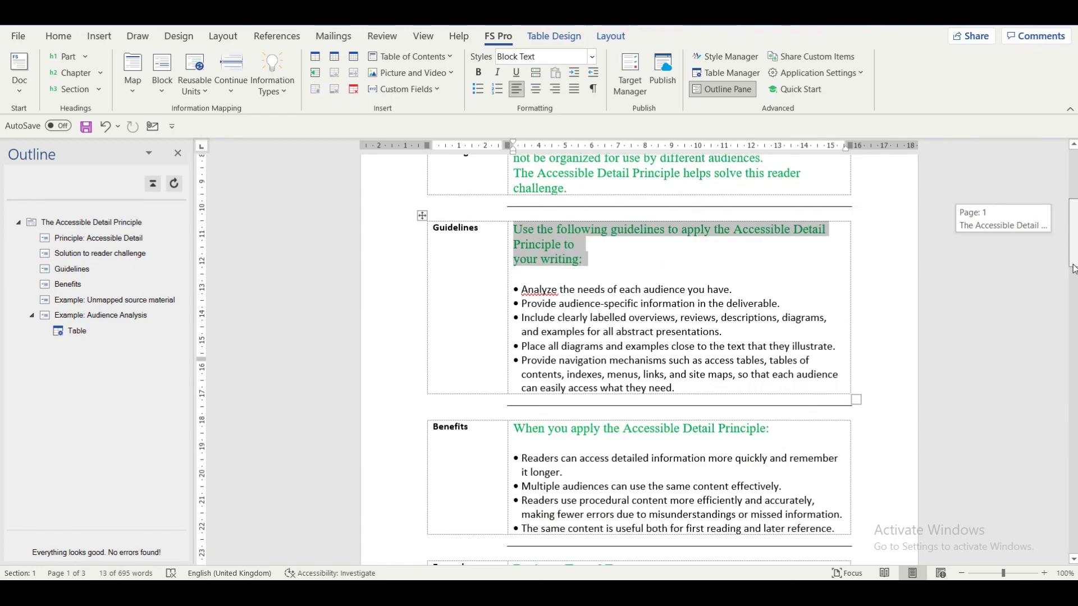
scroll("down", 3)
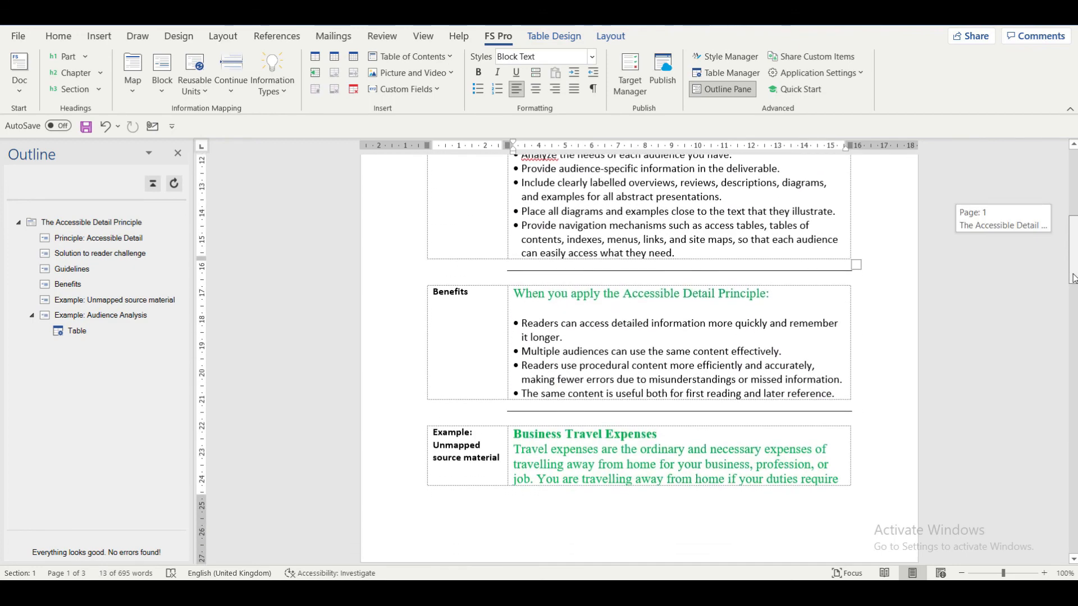
scroll("up", 3)
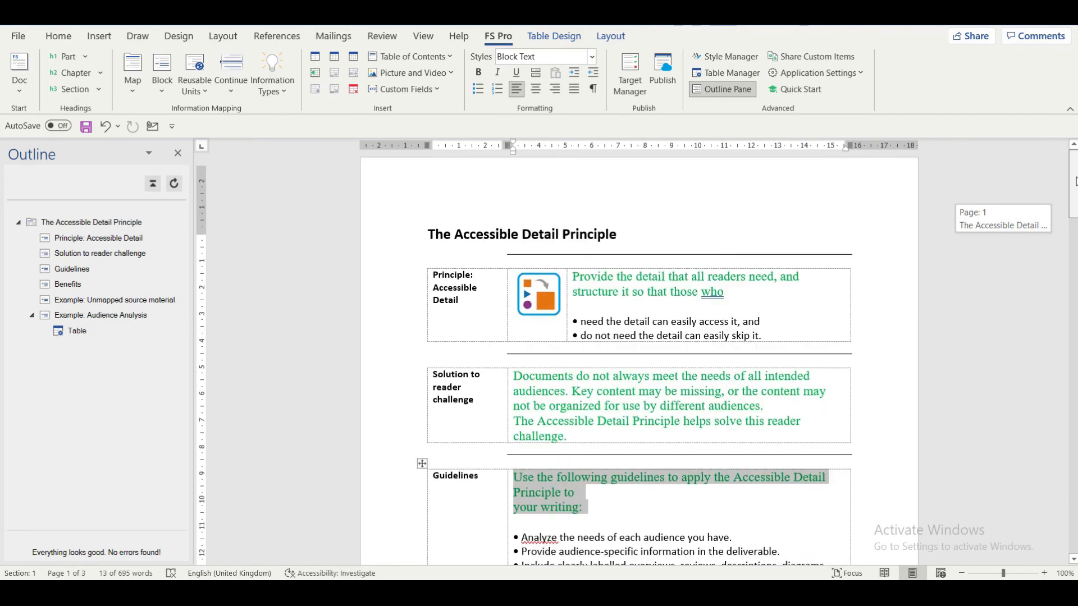